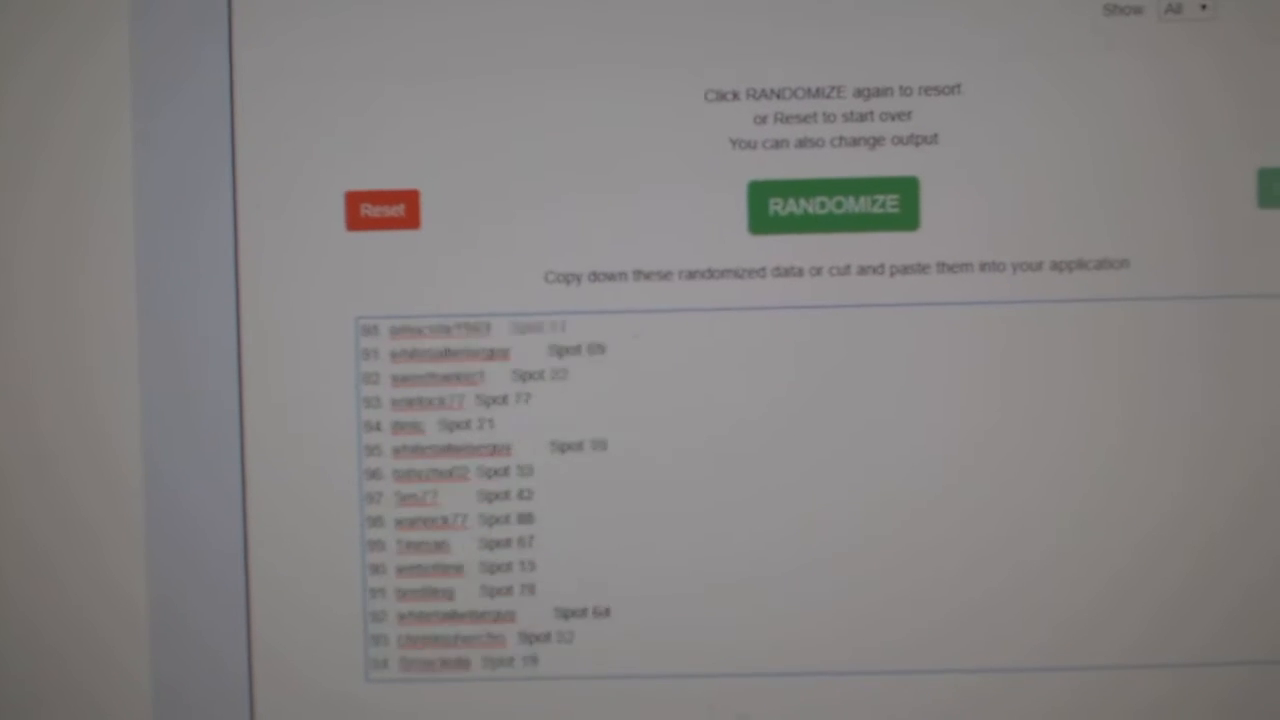
Randomize the card prize list into a numbered random order
click(834, 204)
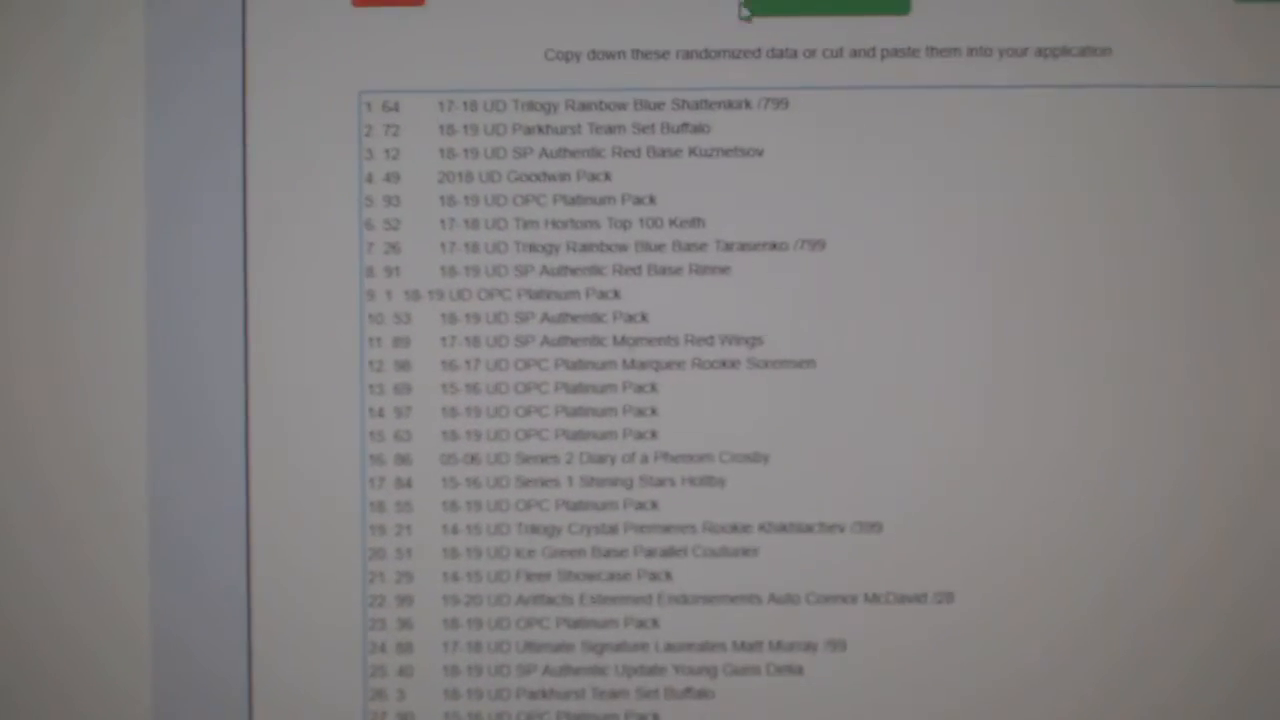
Reshuffle the card prize list once more and review the new order
click(800, 12)
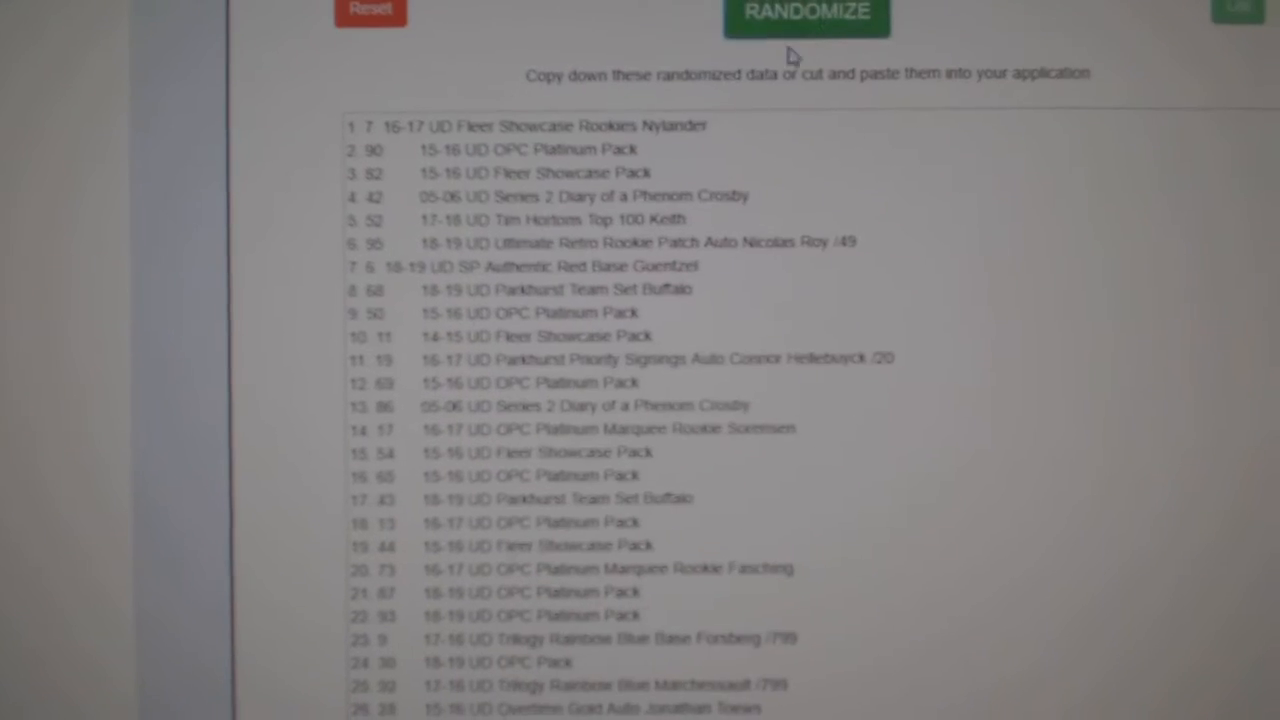
scroll(down, 3)
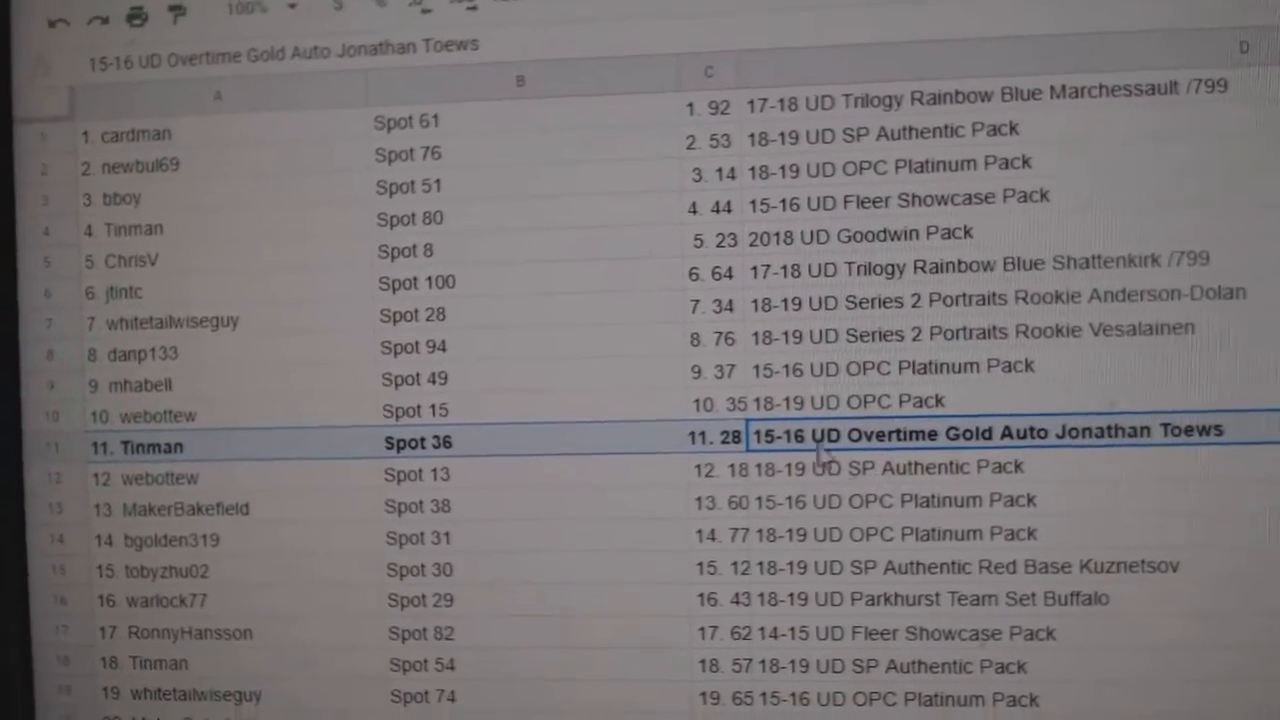
Scroll through columns A–C past row 40 checking each name and spot against its card
scroll(down, 3)
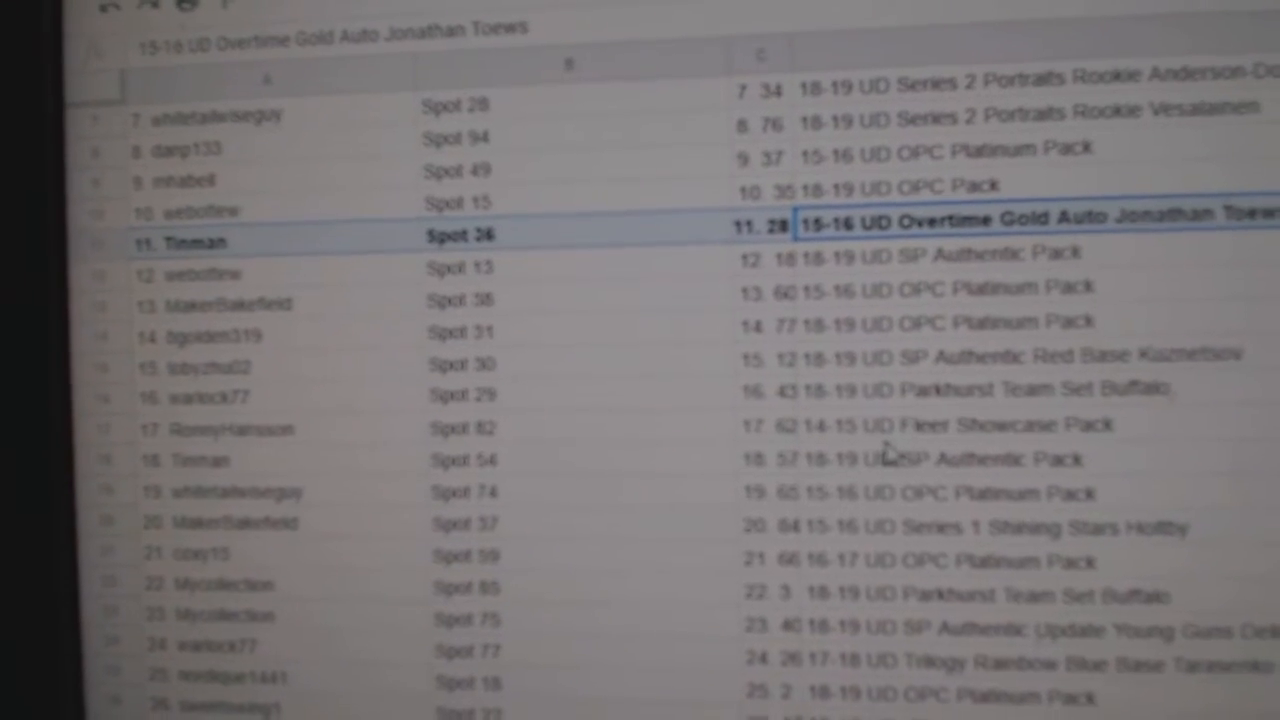
scroll(down, 3)
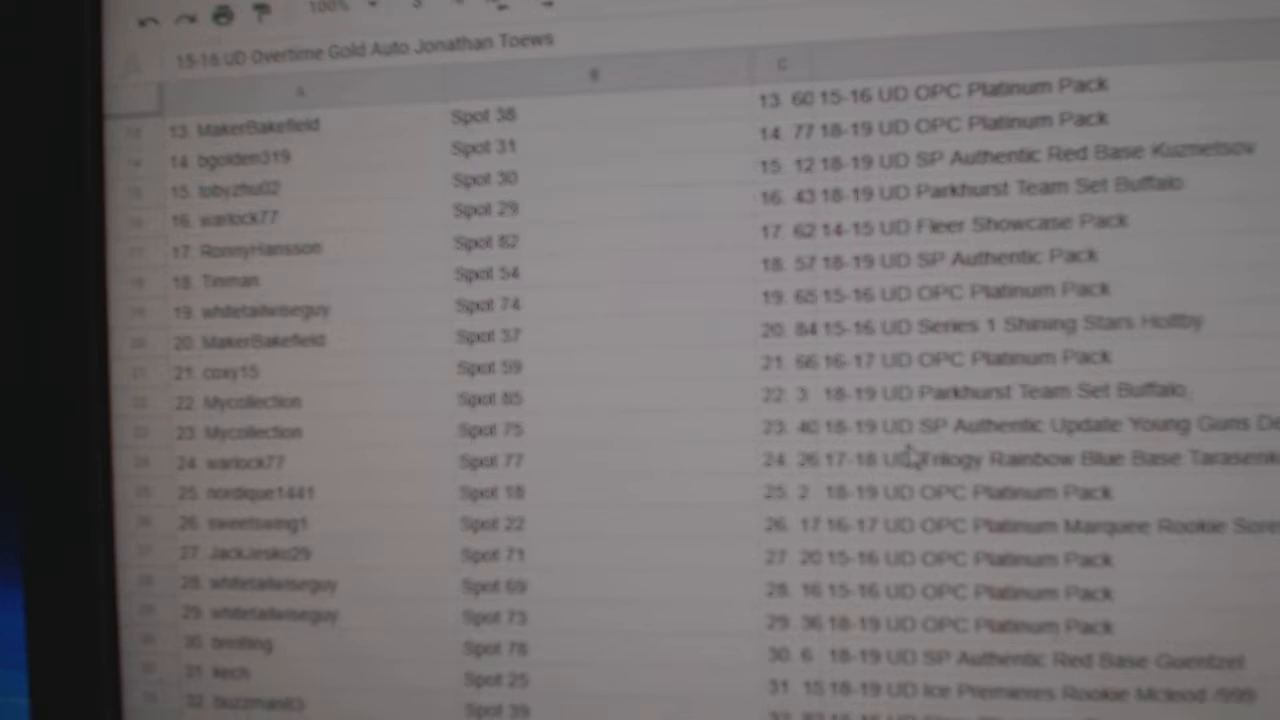
scroll(down, 3)
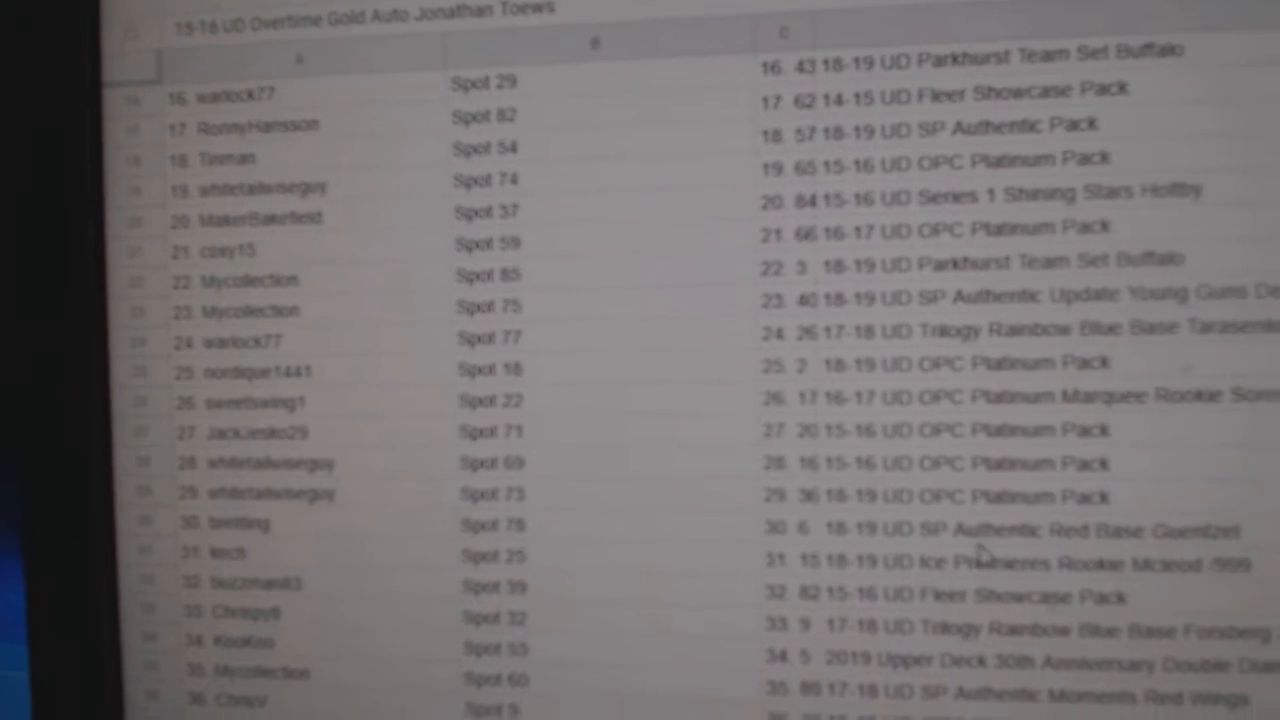
scroll(down, 3)
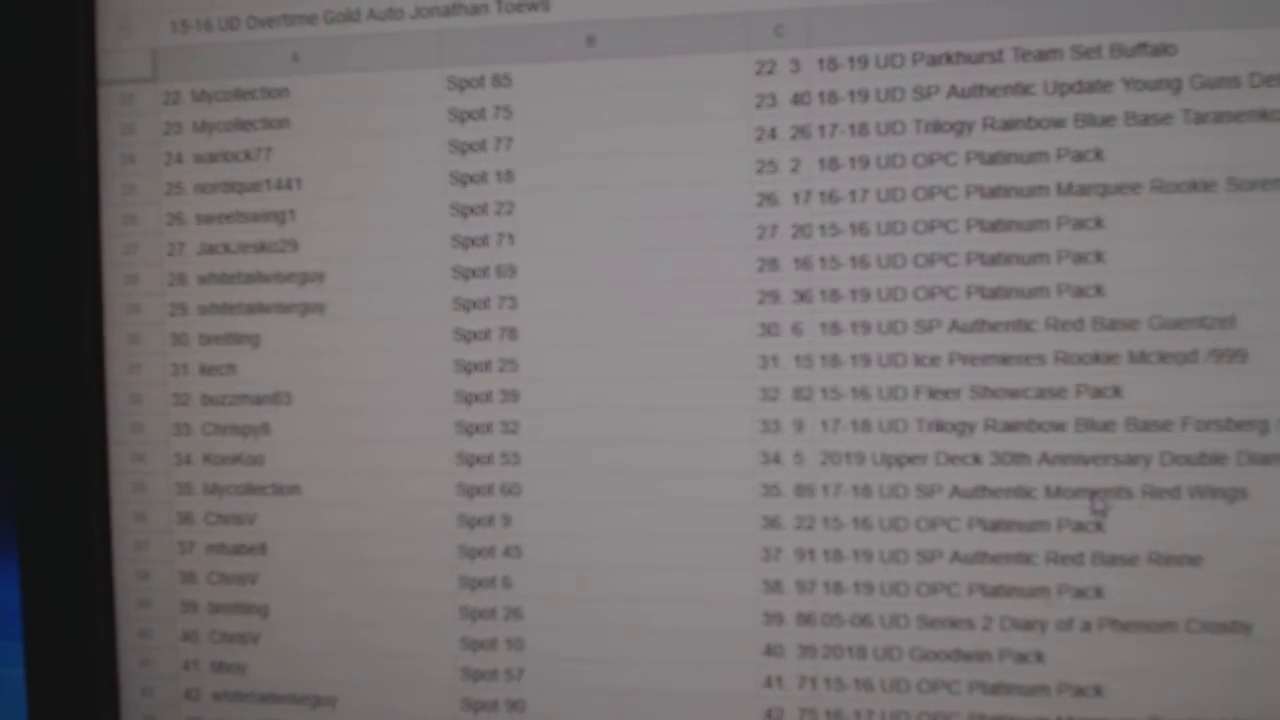
Bold KooKoo's Double Diamond Relics Jean Beliveau /30 match and continue reviewing below
click(1010, 456)
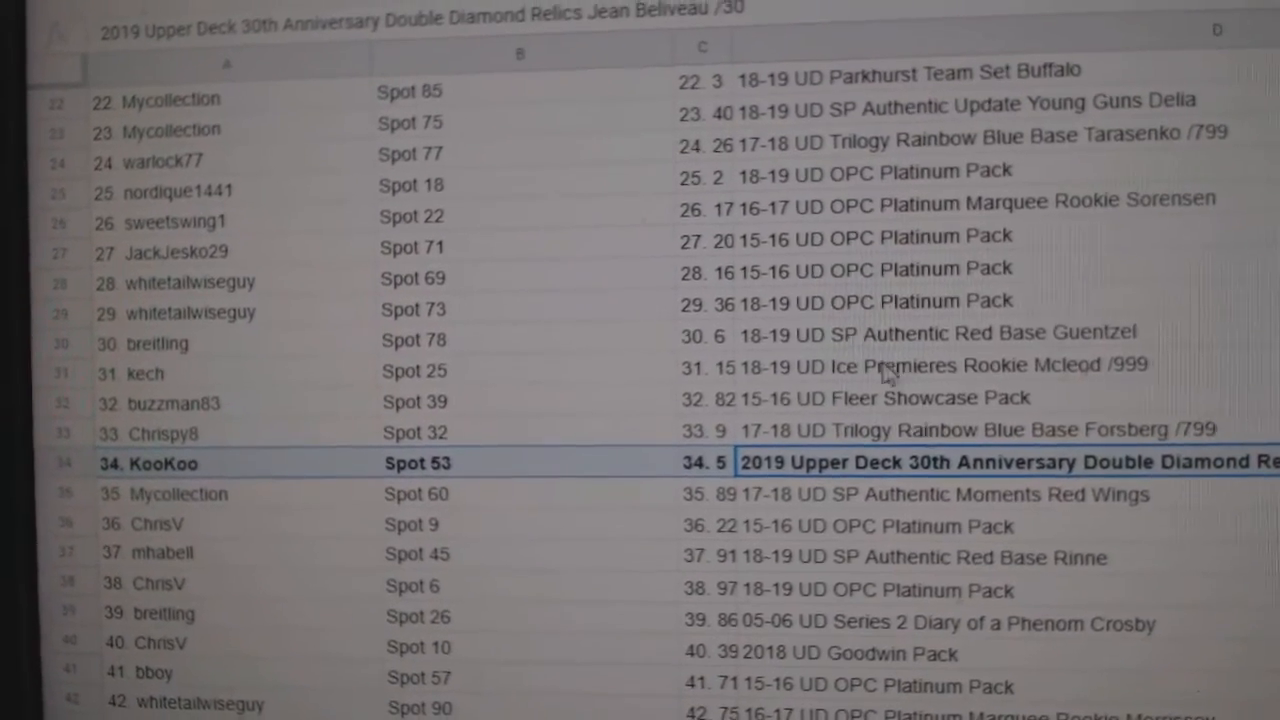
scroll(down, 3)
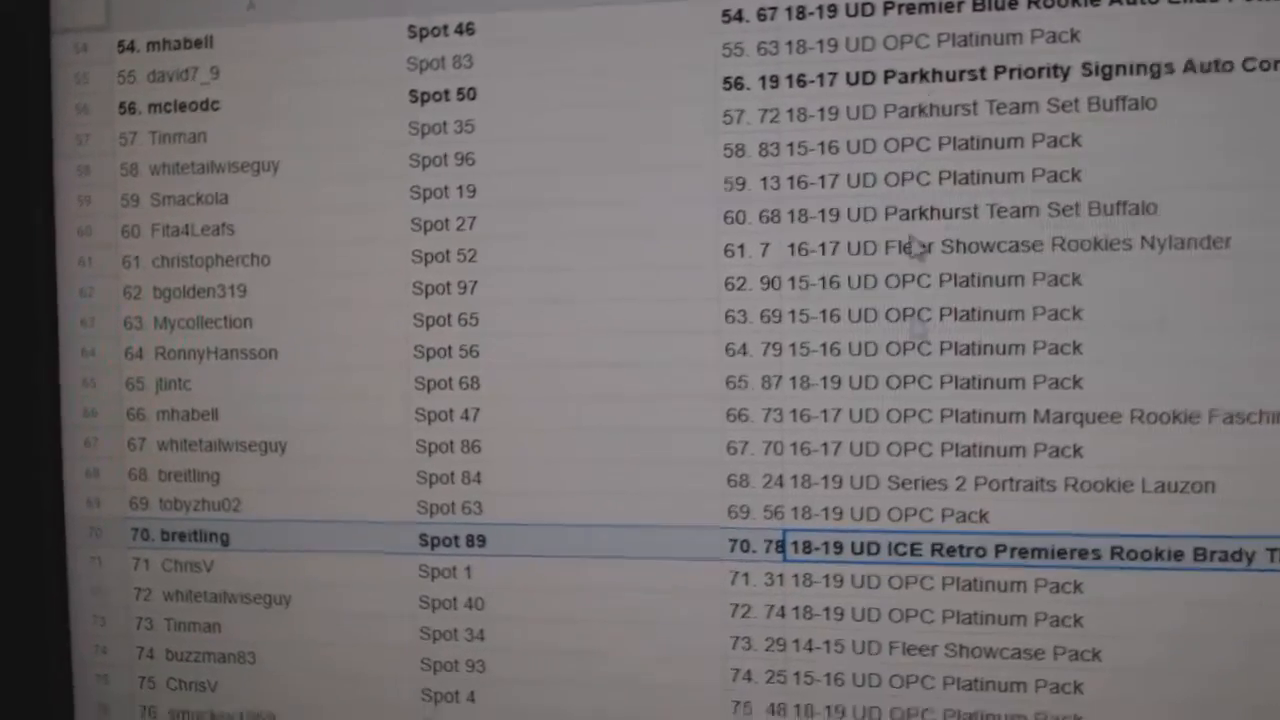
scroll(down, 3)
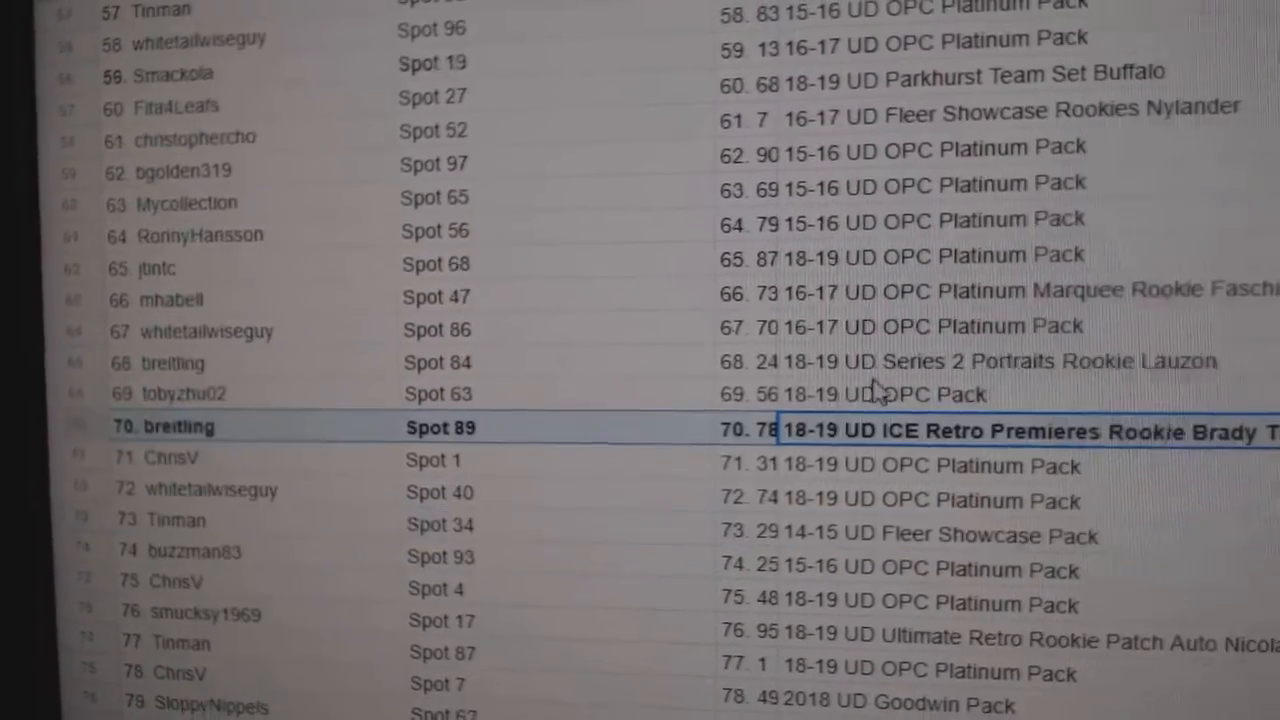
scroll(down, 3)
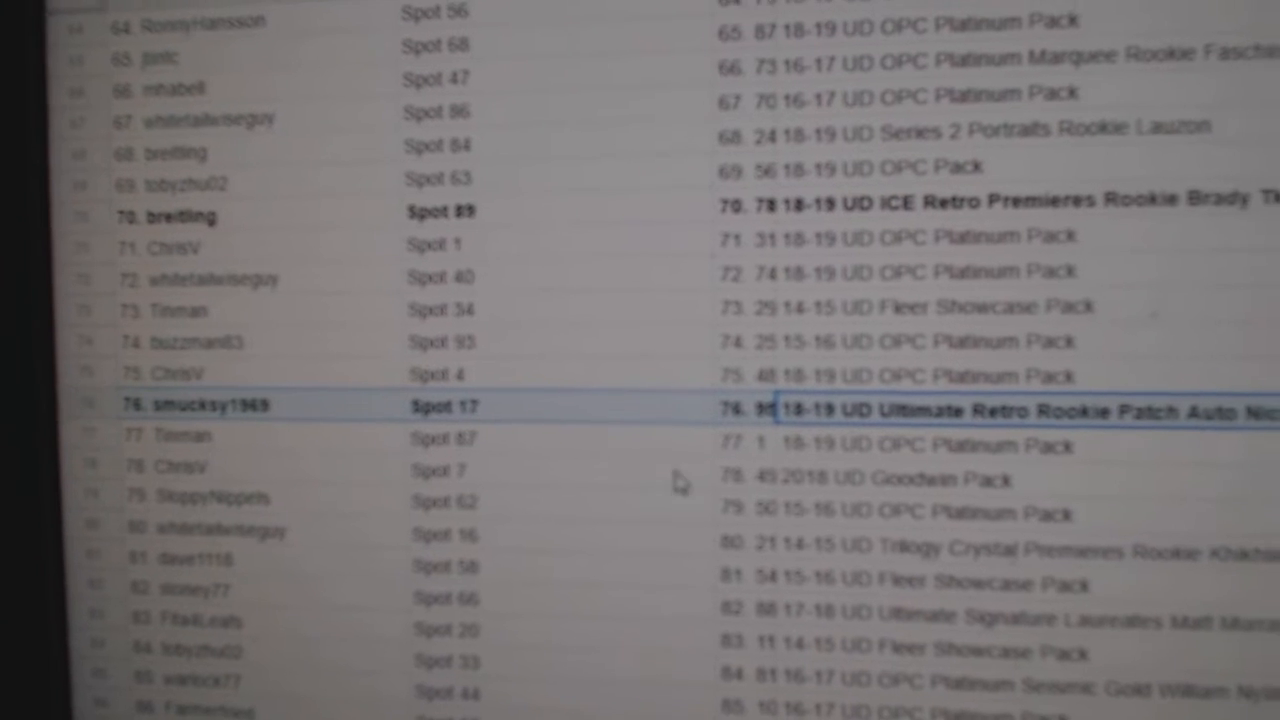
scroll(down, 3)
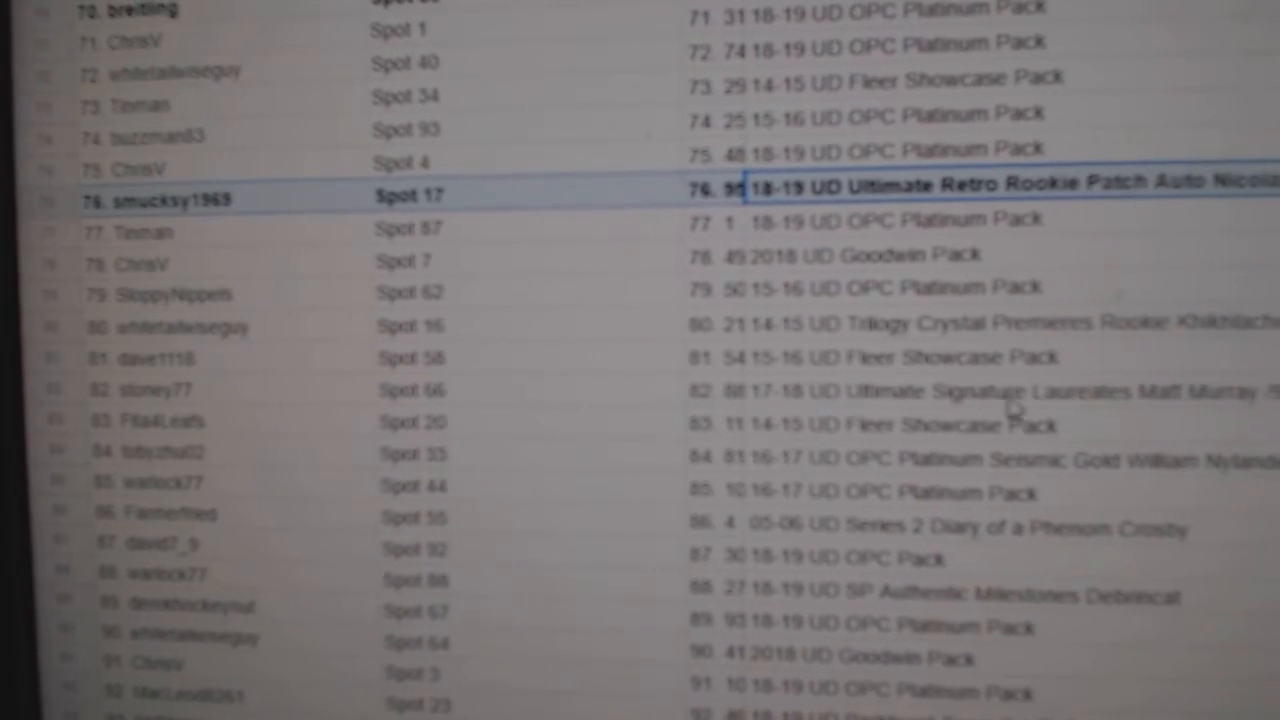